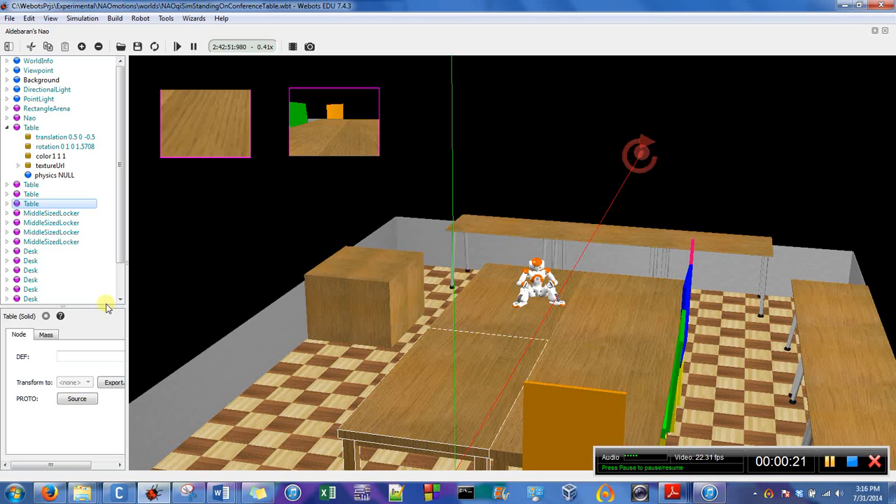
Select two back desks, view the first table's position, then select the world's viewpoint.
{"action": "left_click", "coordinate": [31, 281]}
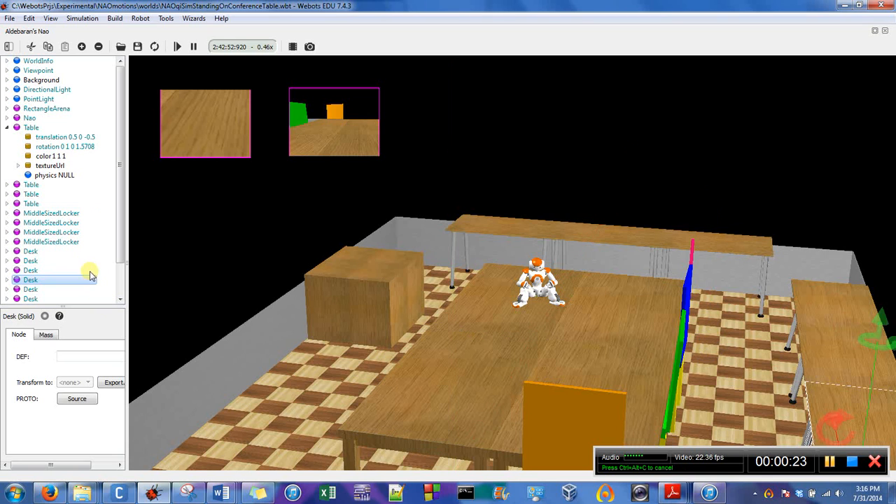
{"action": "left_click", "coordinate": [31, 271]}
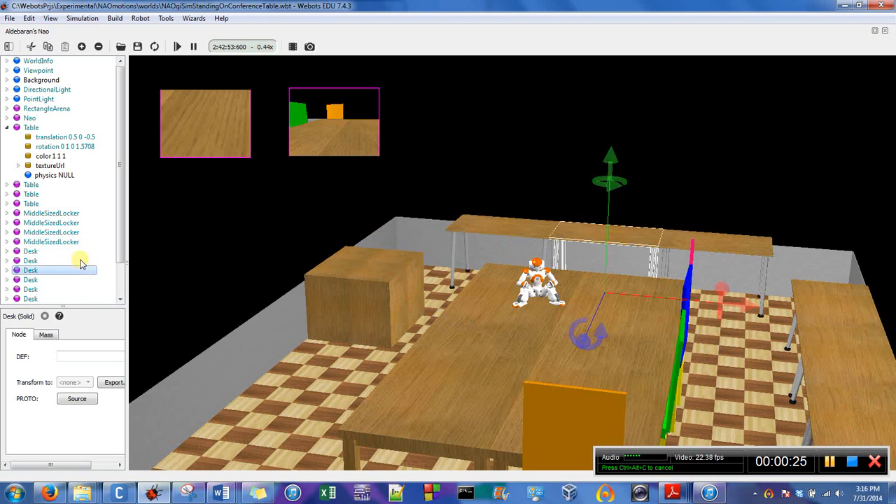
{"action": "left_click", "coordinate": [64, 138]}
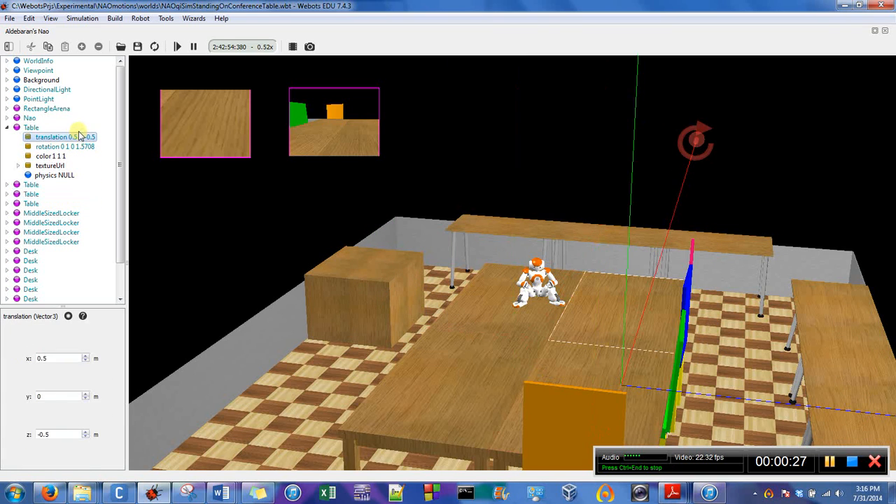
{"action": "left_click", "coordinate": [39, 70]}
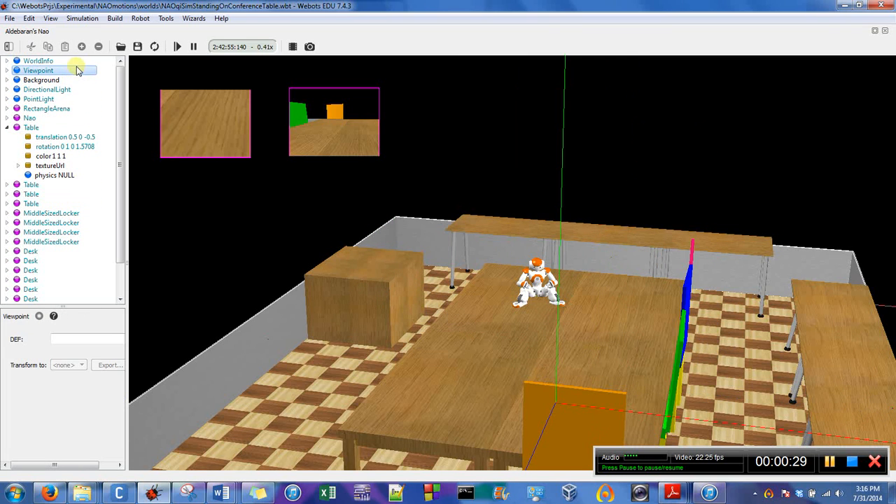
Select a locker, a desk behind the robot and another locker, ending on the table's position (0.5, 0, -0.5).
{"action": "left_click", "coordinate": [47, 109]}
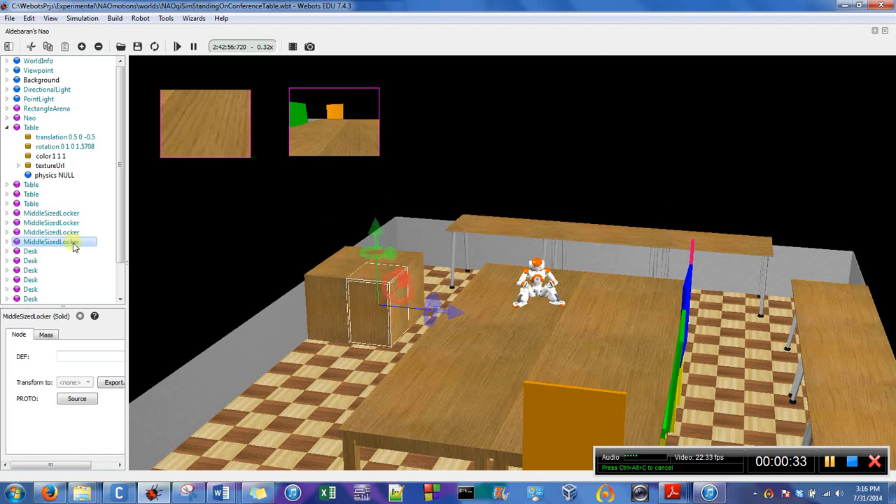
{"action": "left_click", "coordinate": [31, 261]}
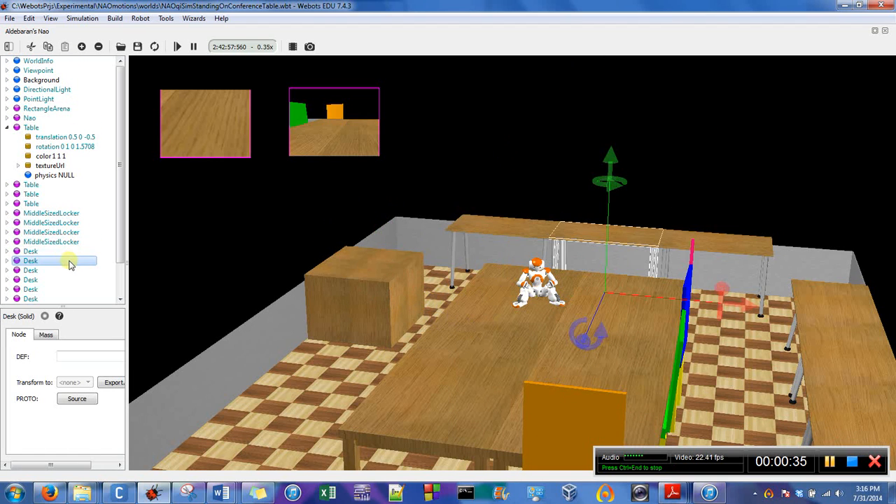
{"action": "left_click", "coordinate": [50, 222]}
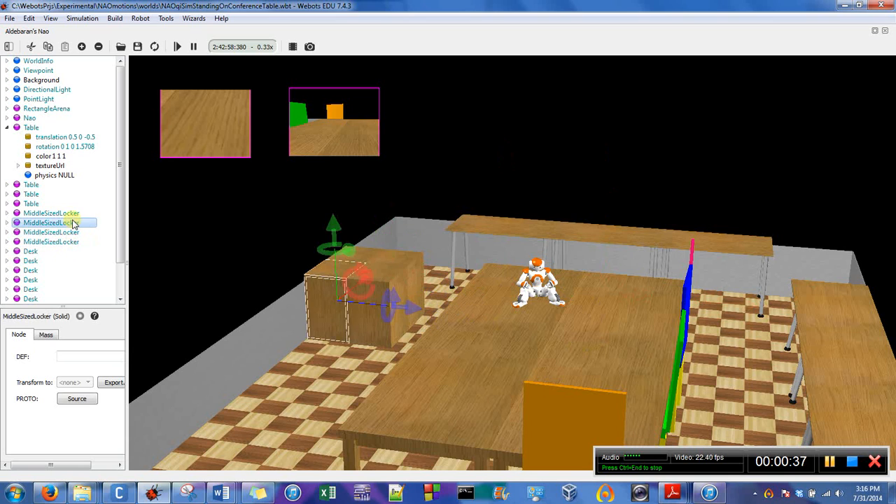
{"action": "left_click", "coordinate": [51, 232]}
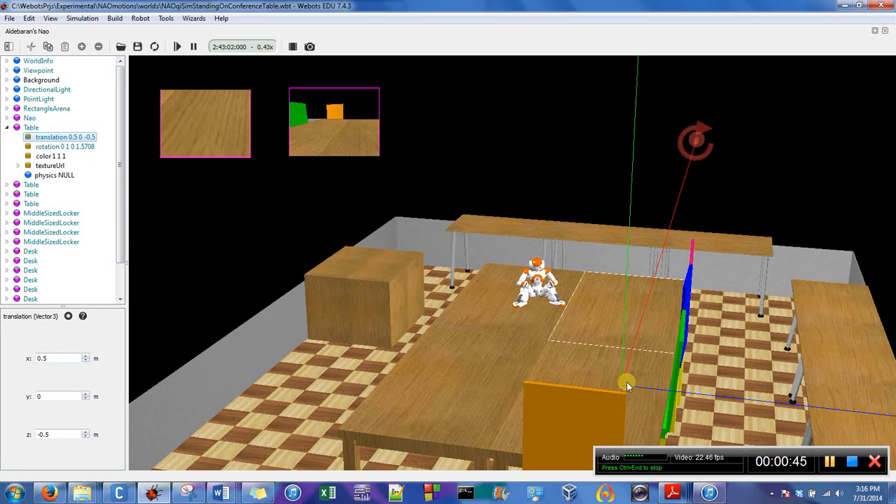
Change the table's x position to 0.75 and back to 0.5, then inspect a simple chair.
{"action": "left_click_drag", "start_coordinate": [628, 385], "coordinate": [647, 250]}
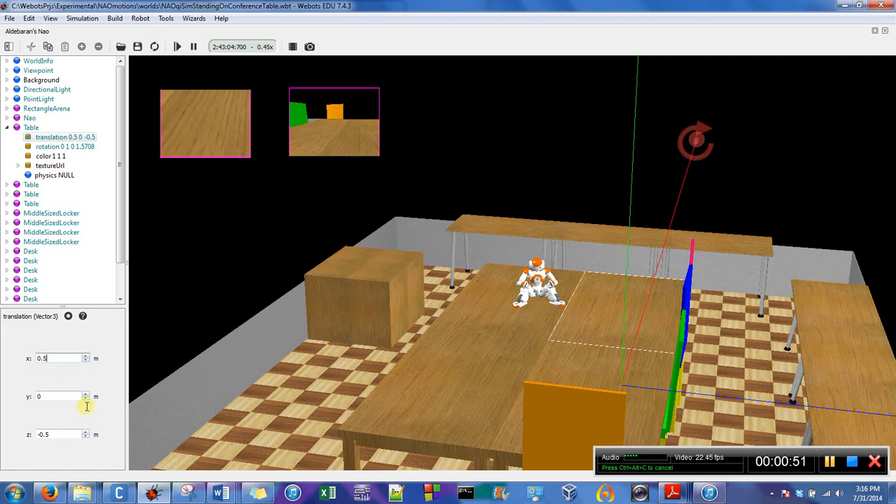
{"action": "left_click", "coordinate": [85, 361]}
{"action": "type", "text": "0.75"}
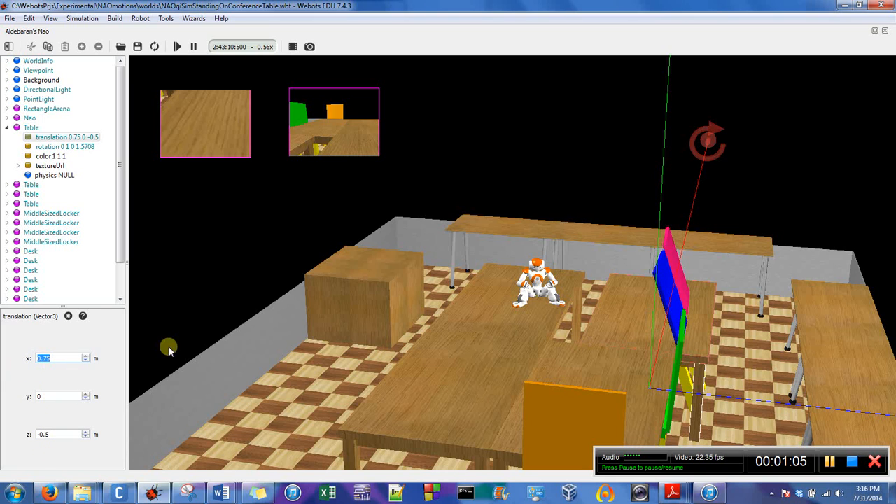
{"action": "left_click", "coordinate": [53, 359]}
{"action": "type", "text": "0.5"}
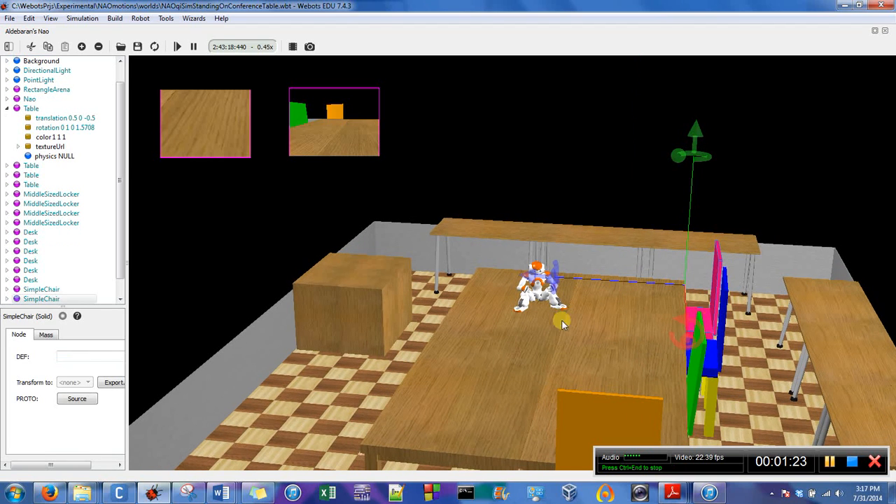
Select the pink SimpleChair beside the conference table.
{"action": "left_click", "coordinate": [41, 299]}
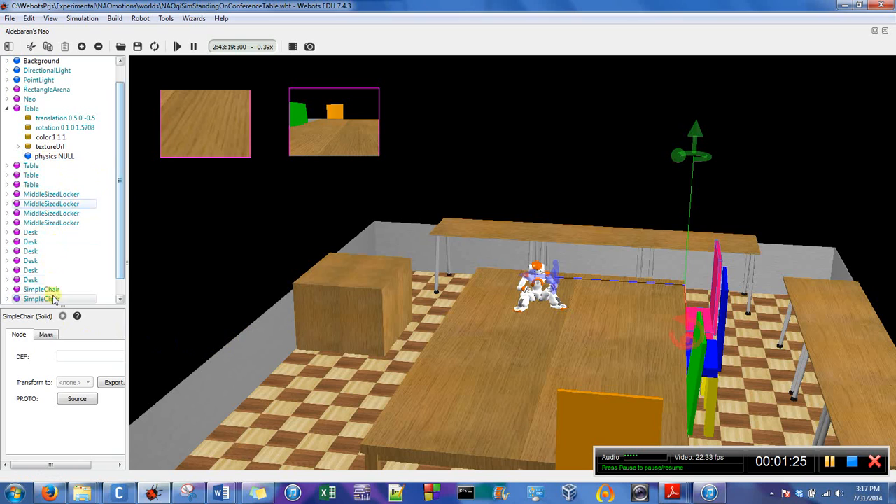
{"action": "left_click", "coordinate": [41, 300]}
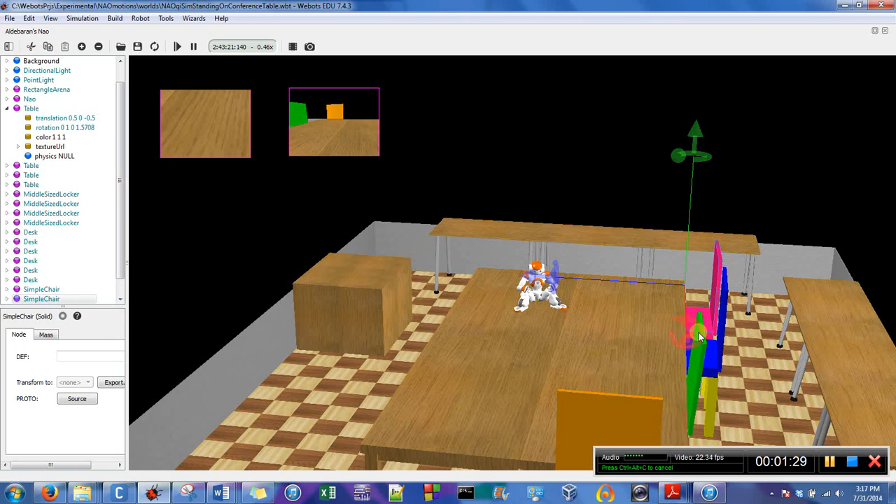
{"action": "mouse_move", "coordinate": [678, 182]}
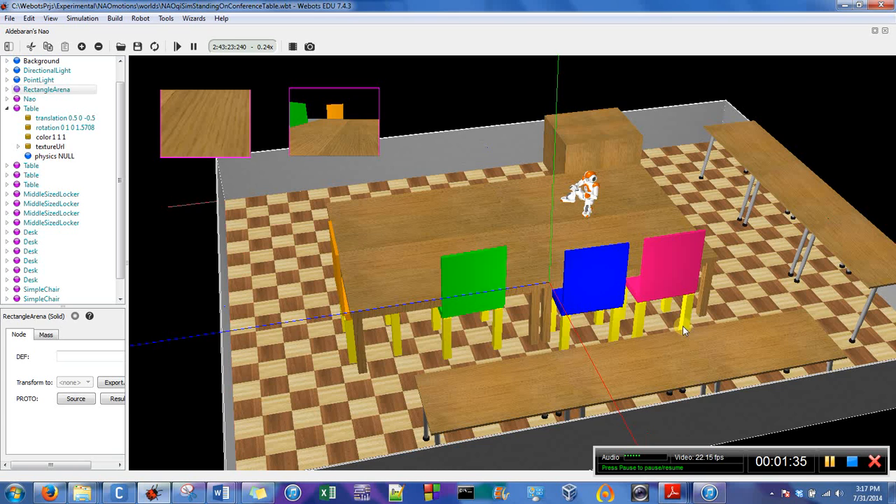
{"action": "left_click", "coordinate": [665, 266]}
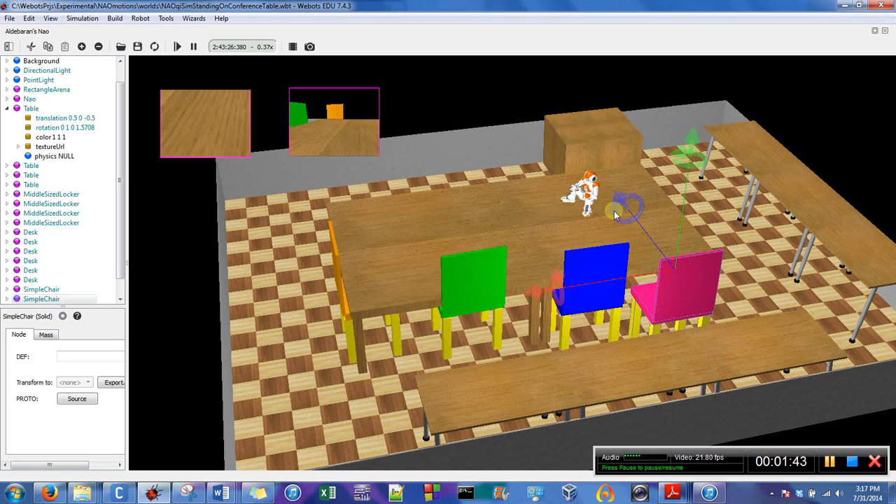
Drag the pink chair to the right, away from the table toward the side desk.
{"action": "left_click_drag", "start_coordinate": [616, 210], "coordinate": [546, 290]}
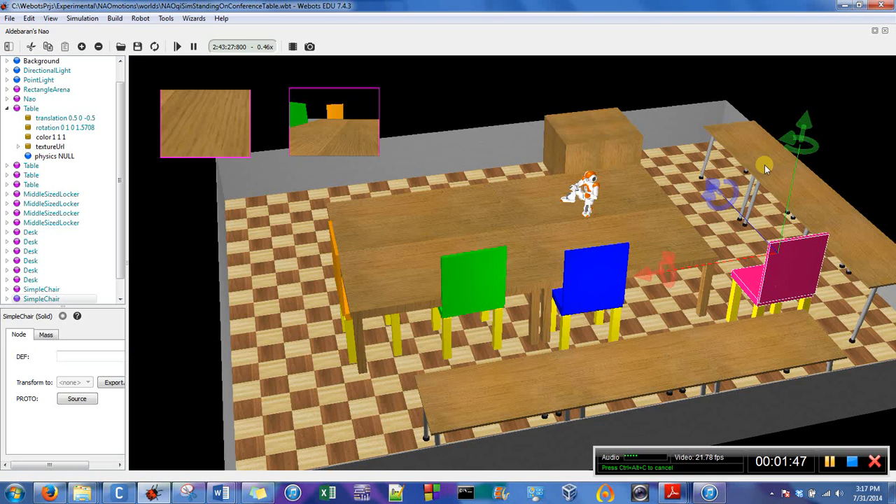
{"action": "left_click_drag", "start_coordinate": [763, 168], "coordinate": [791, 168]}
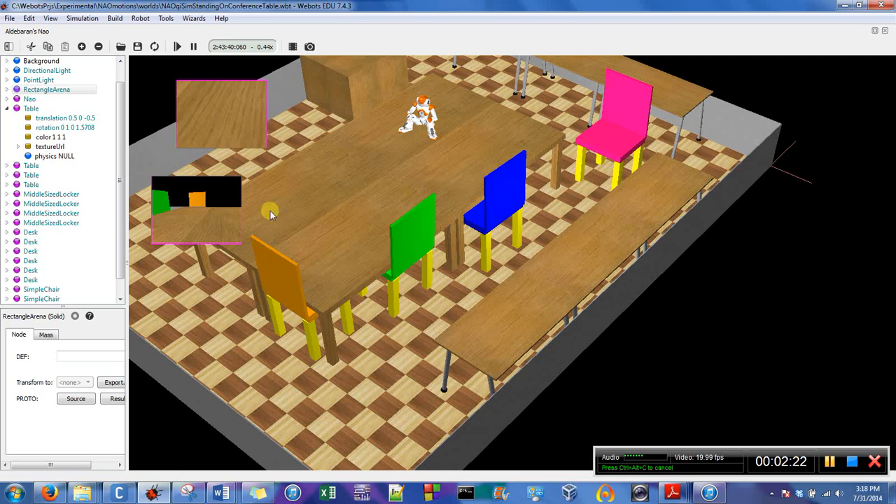
{"action": "mouse_move", "coordinate": [698, 162]}
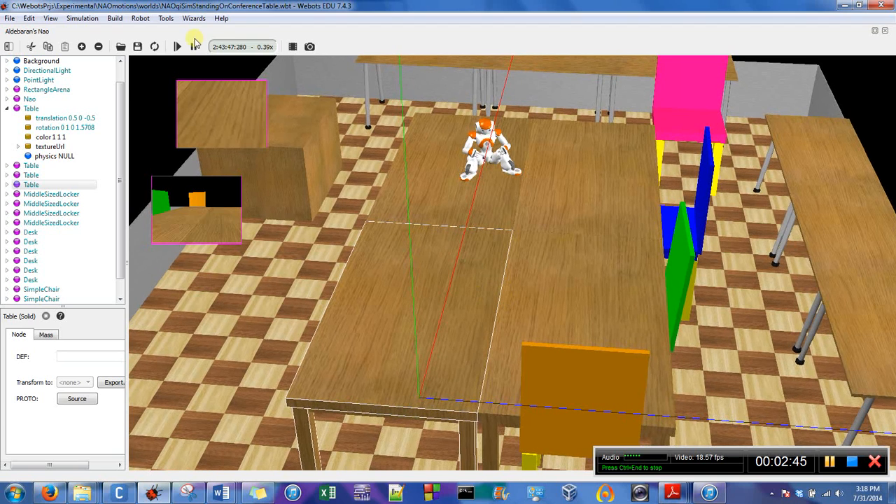
{"action": "left_click", "coordinate": [193, 47]}
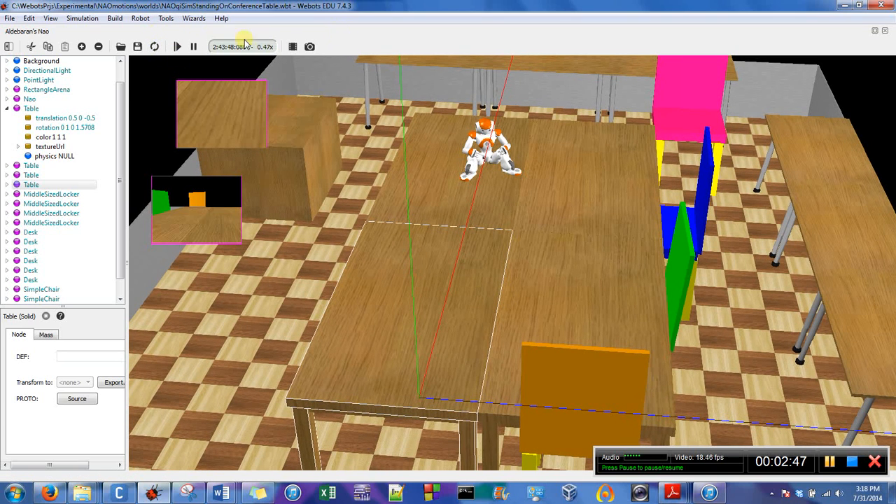
{"action": "left_click", "coordinate": [154, 47]}
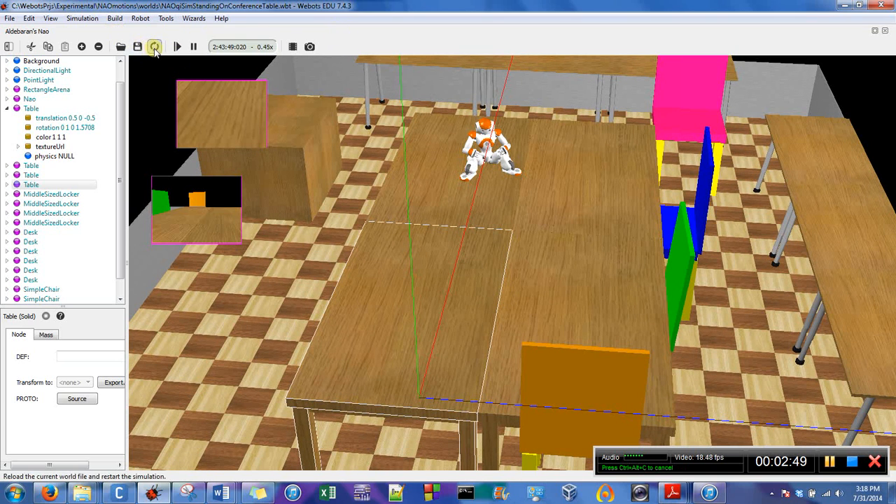
{"action": "mouse_move", "coordinate": [154, 48]}
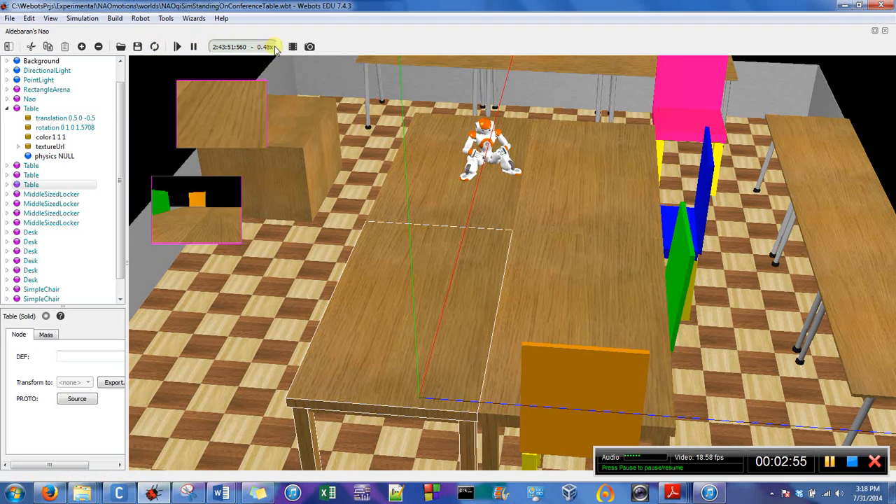
{"action": "mouse_move", "coordinate": [138, 46]}
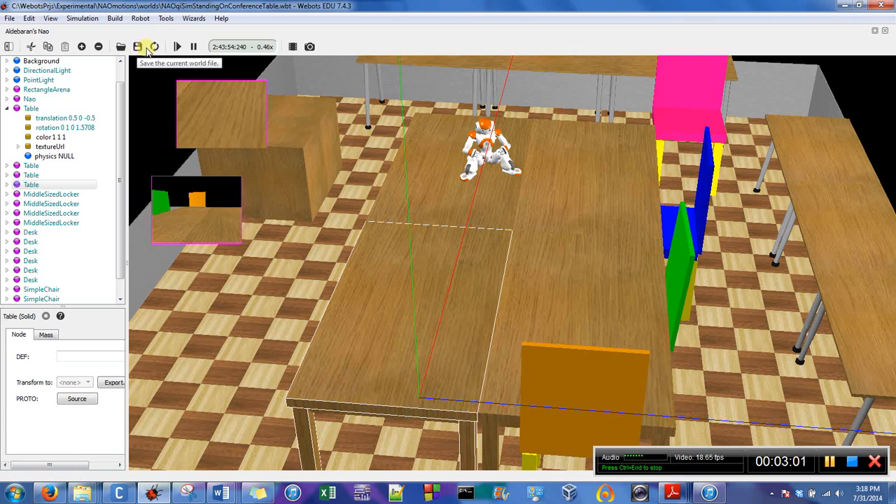
{"action": "mouse_move", "coordinate": [154, 47]}
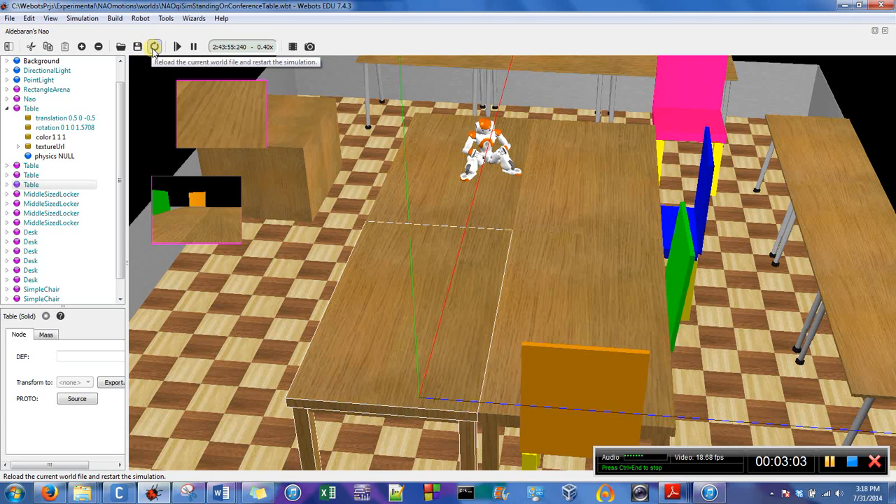